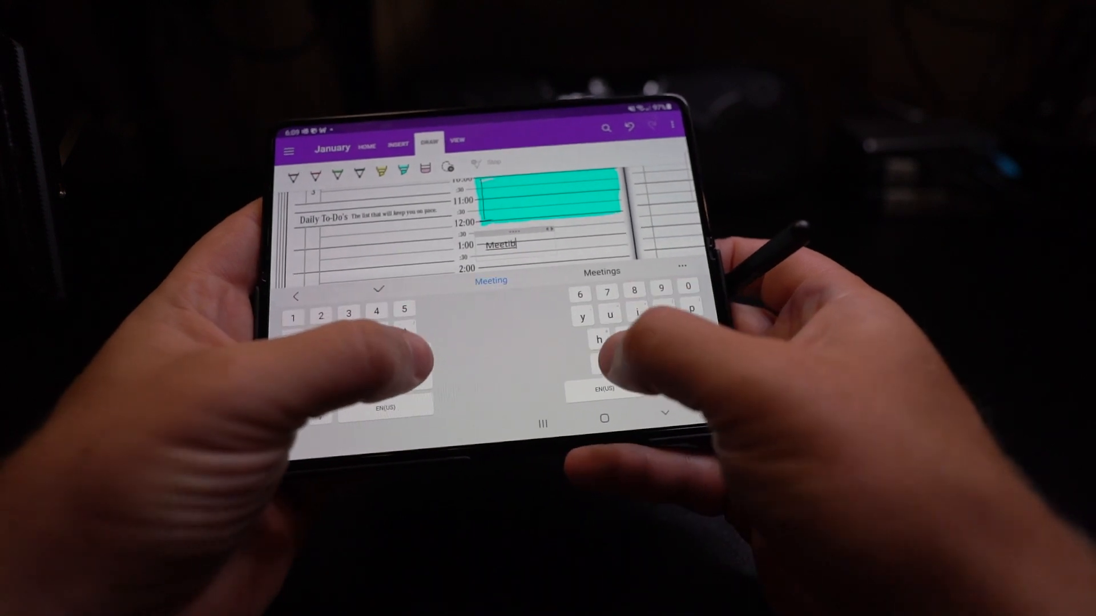
Enter a 'Meeting' note in the planner and browse down the January section's page list.
type("w")
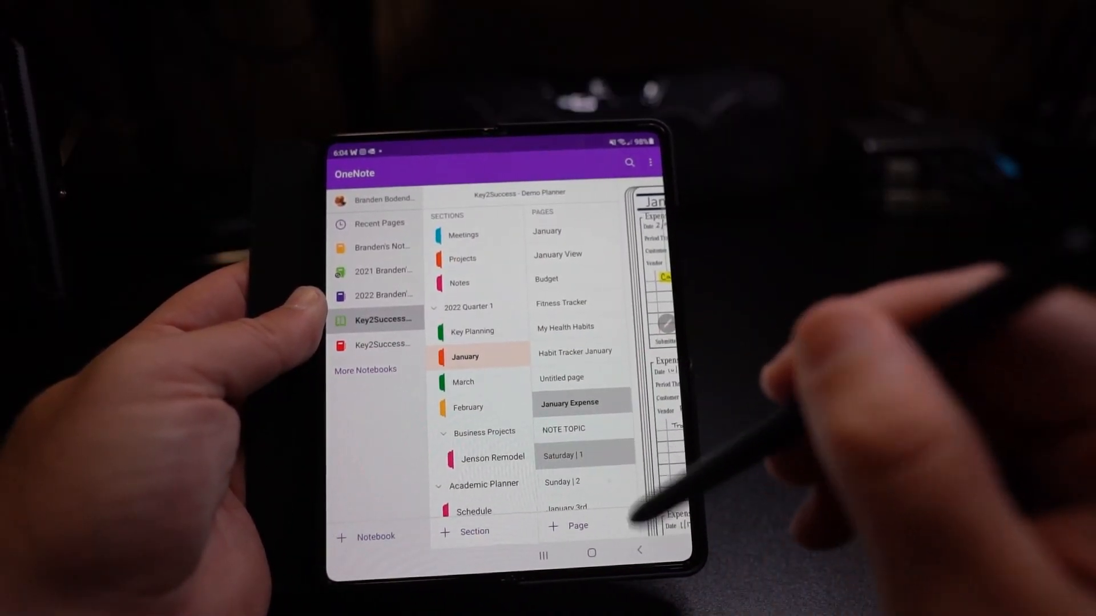
scroll("down", 3)
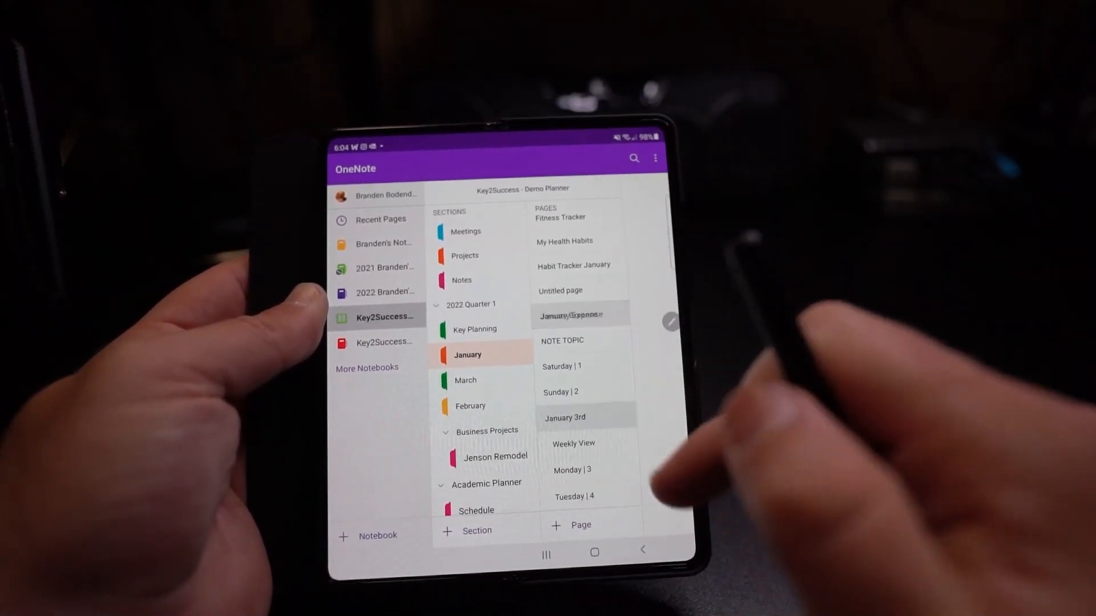
Go to the January 3rd weekly plan page and scroll through it toward the daily schedule.
left_click(564, 418)
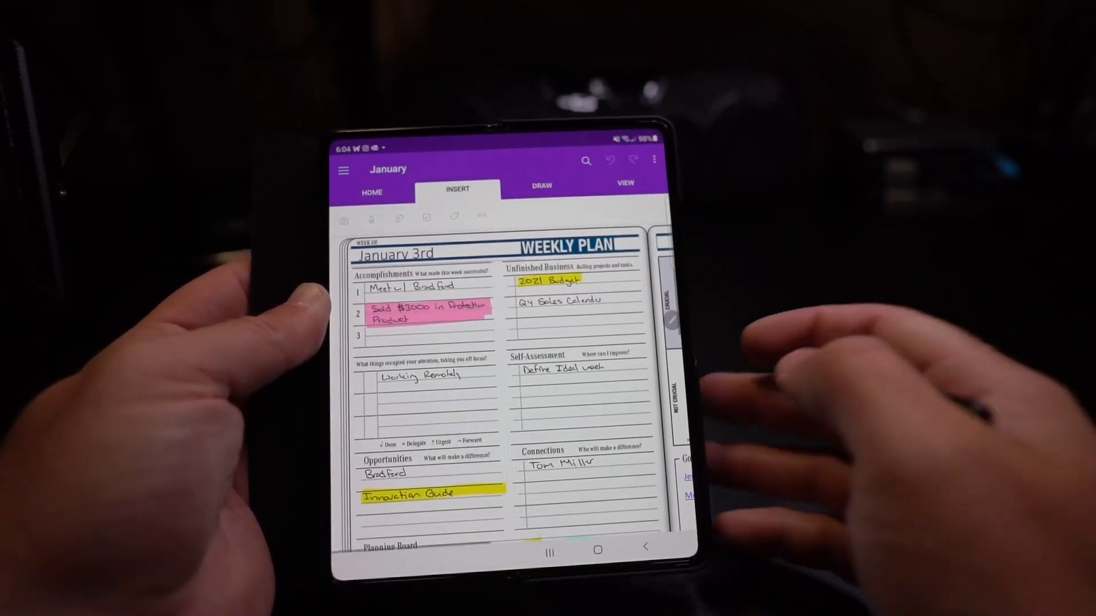
scroll("down", 3)
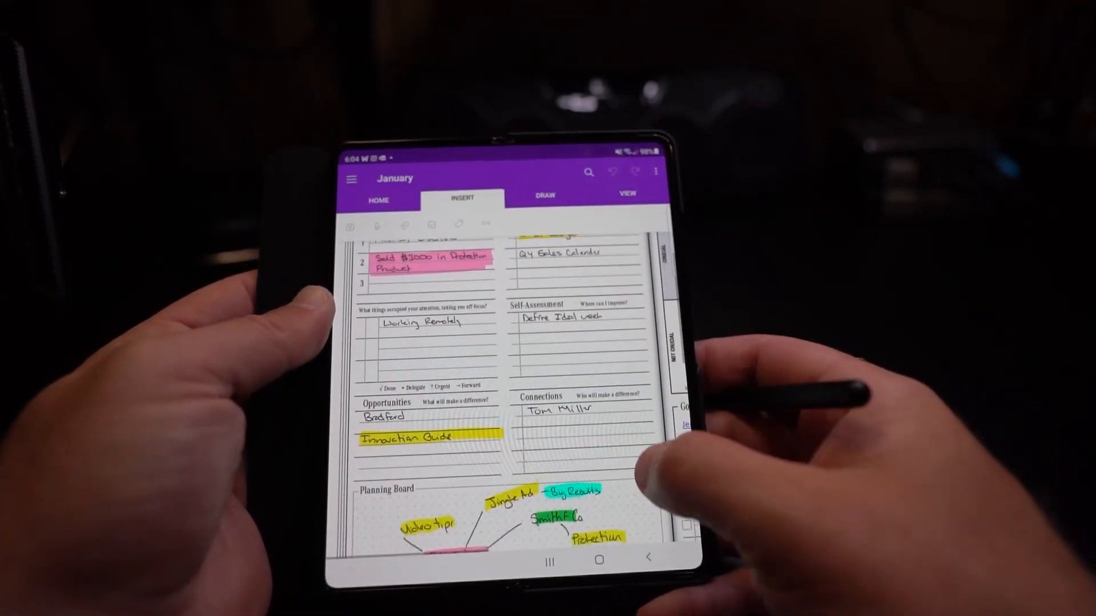
scroll("down", 3)
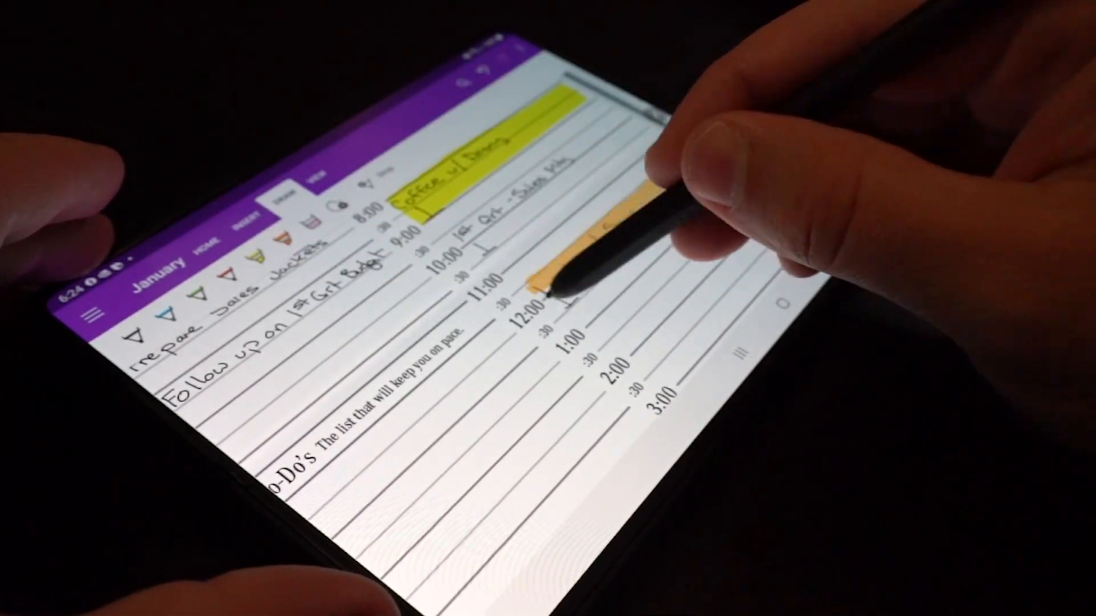
Scroll down the Monday | 3 page to review the highlighted schedule and to-do list.
scroll("down", 3)
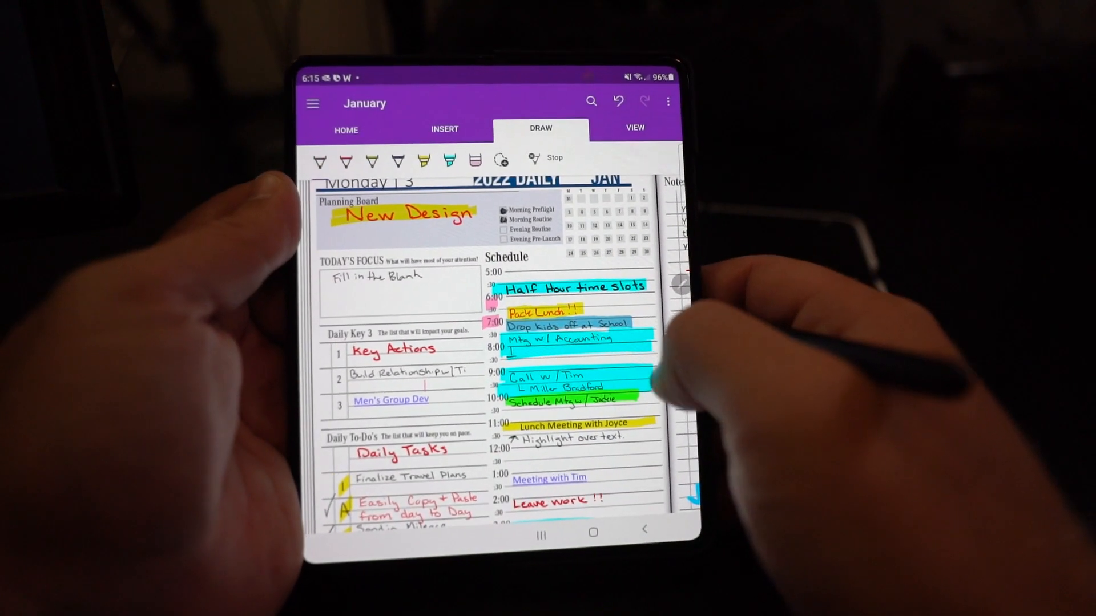
scroll("down", 3)
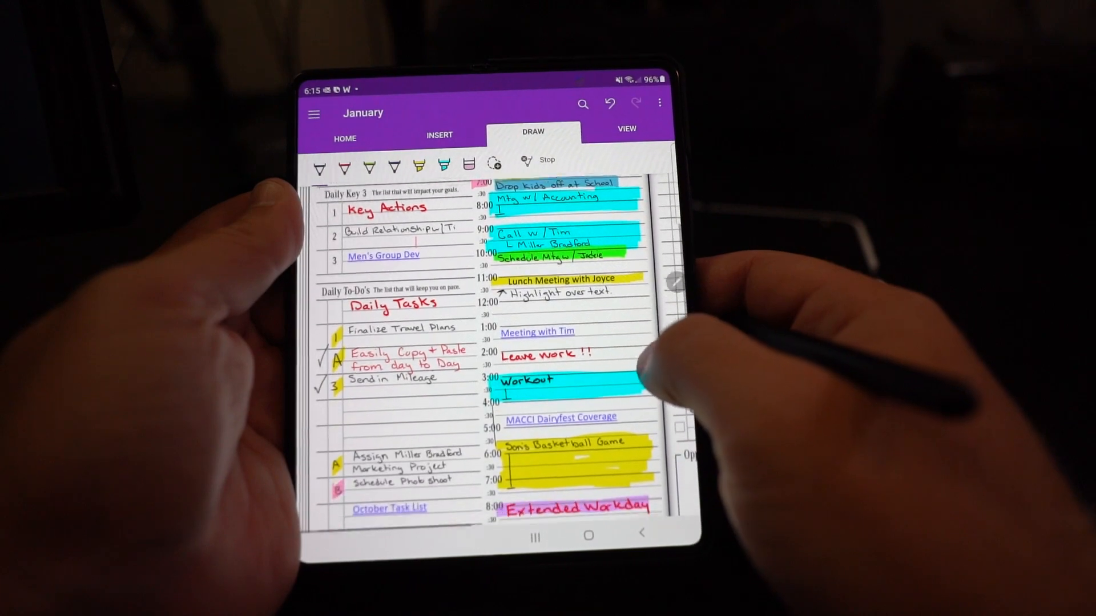